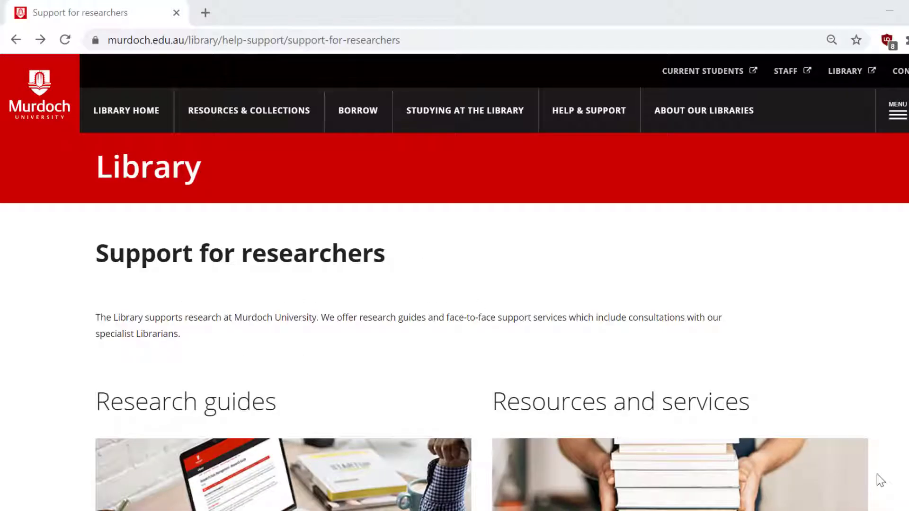
Scroll to Research guides and open the EndNote research guide
{"action": "scroll", "scroll_direction": "down", "scroll_amount": 3}
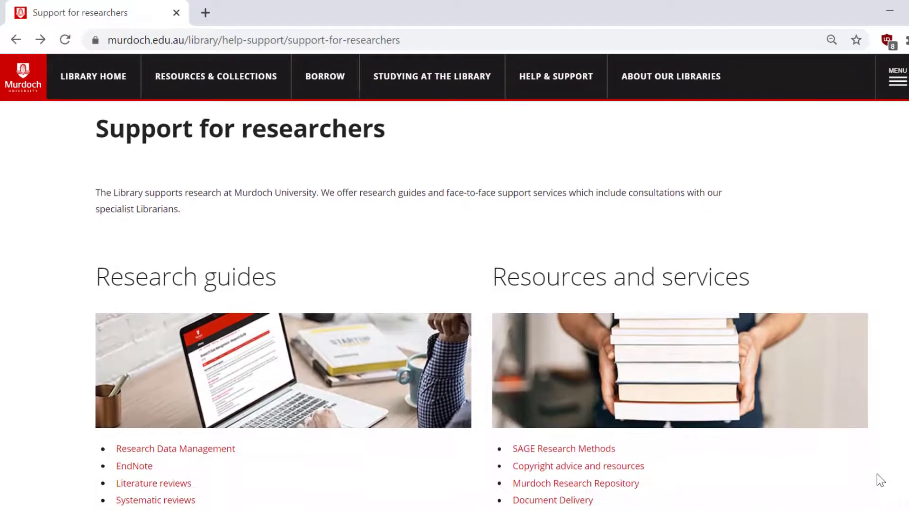
{"action": "scroll", "scroll_direction": "down", "scroll_amount": 3}
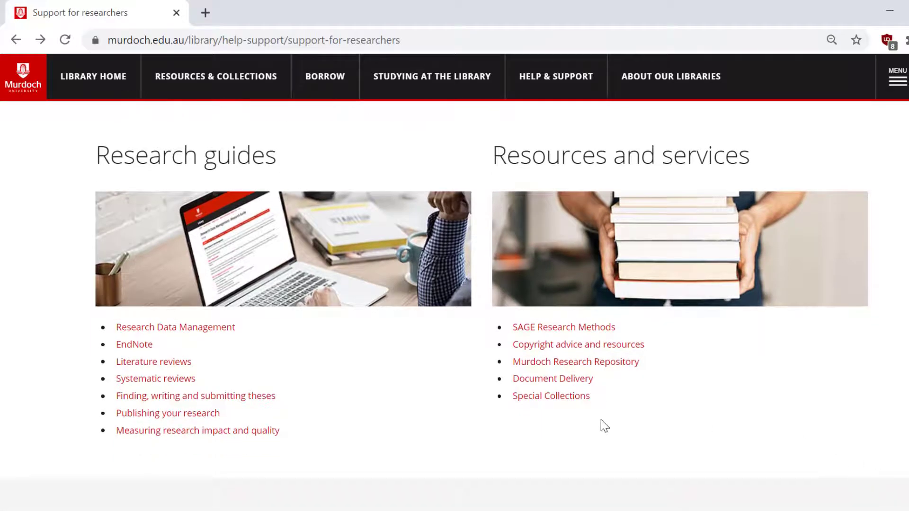
{"action": "left_click", "coordinate": [133, 344]}
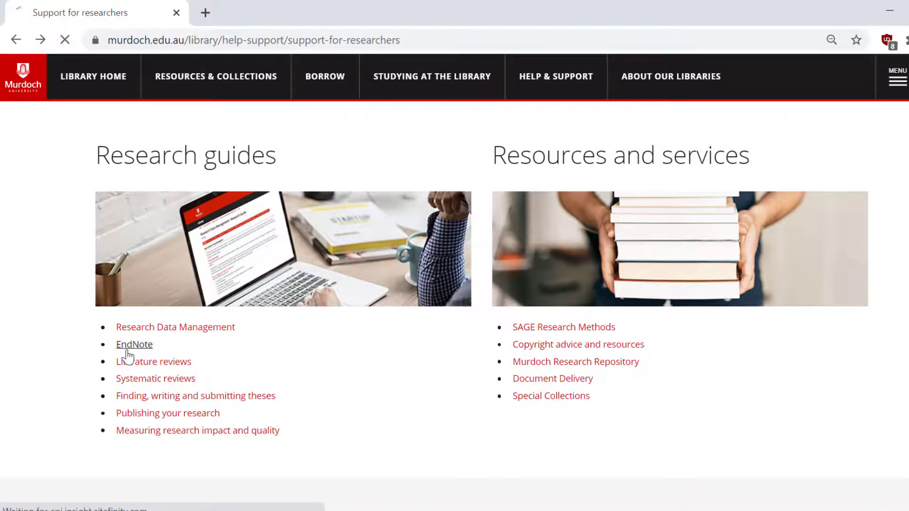
{"action": "left_click", "coordinate": [134, 344]}
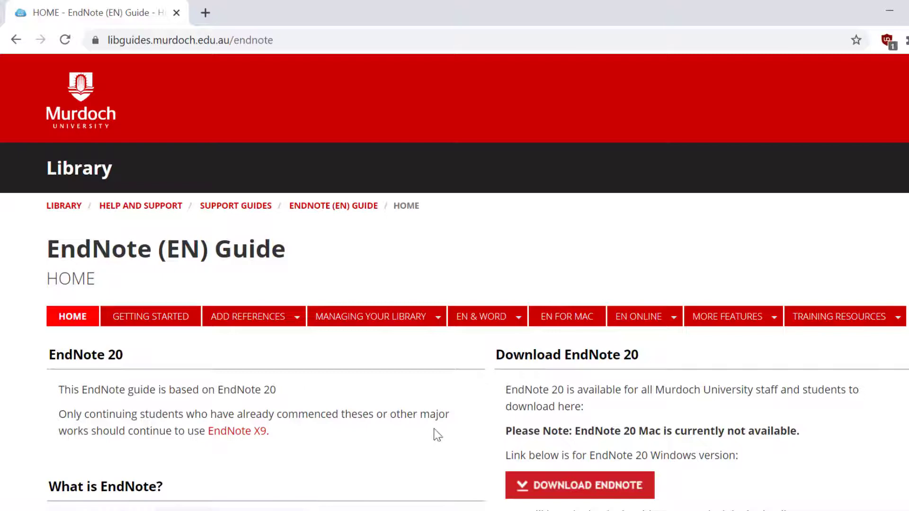
{"action": "scroll", "scroll_direction": "down", "scroll_amount": 3}
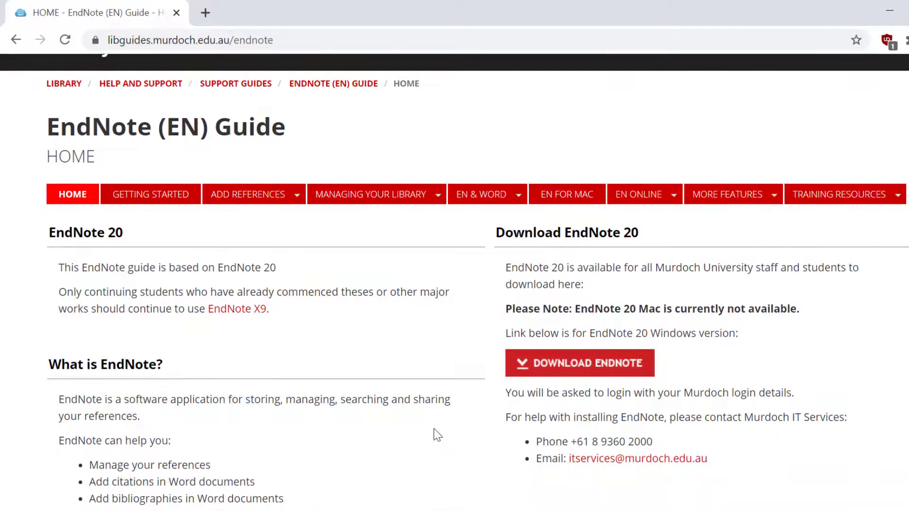
{"action": "scroll", "scroll_direction": "down", "scroll_amount": 3}
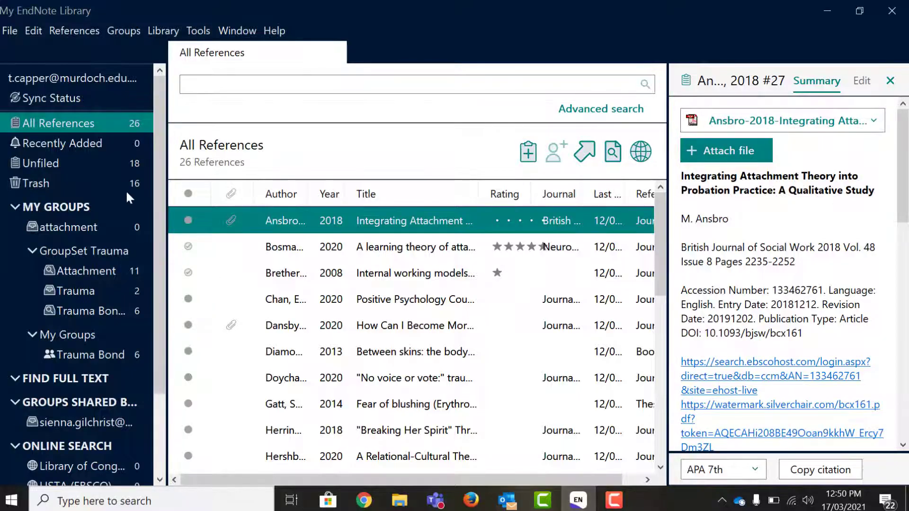
{"action": "mouse_move", "coordinate": [5, 45]}
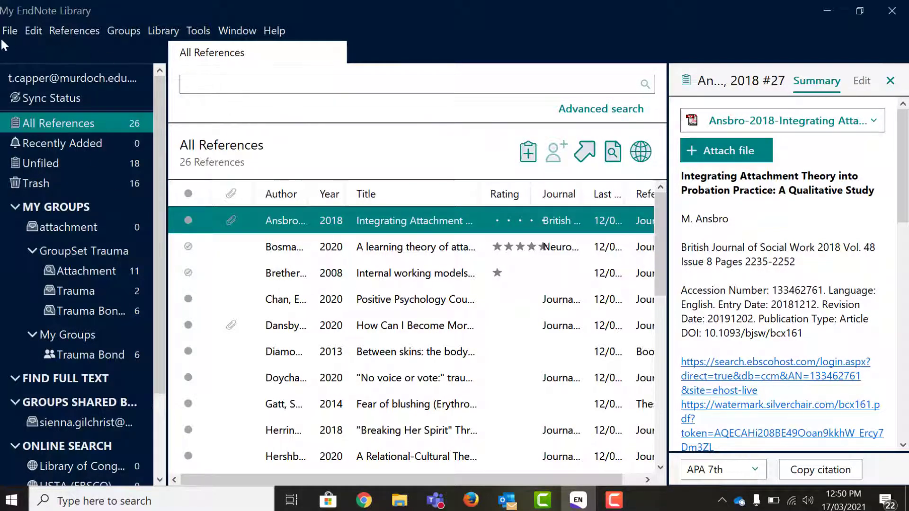
{"action": "left_click", "coordinate": [10, 30]}
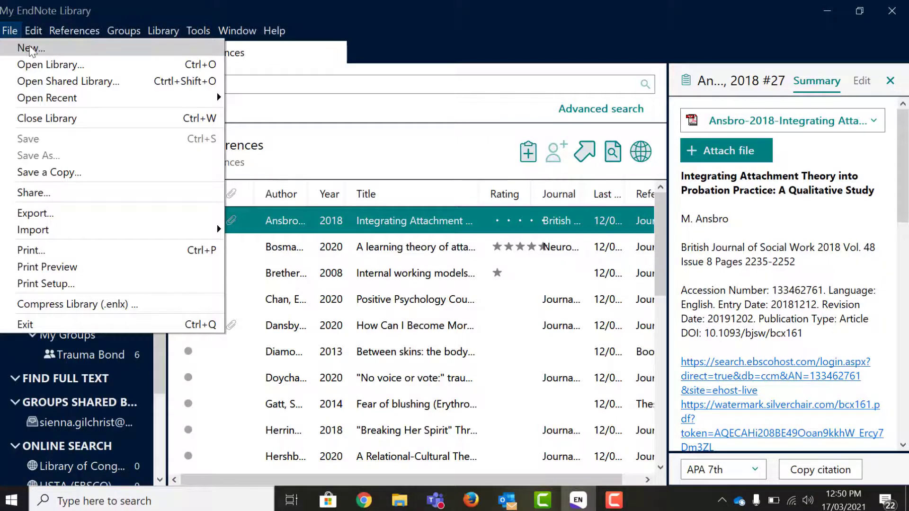
{"action": "left_click", "coordinate": [31, 48]}
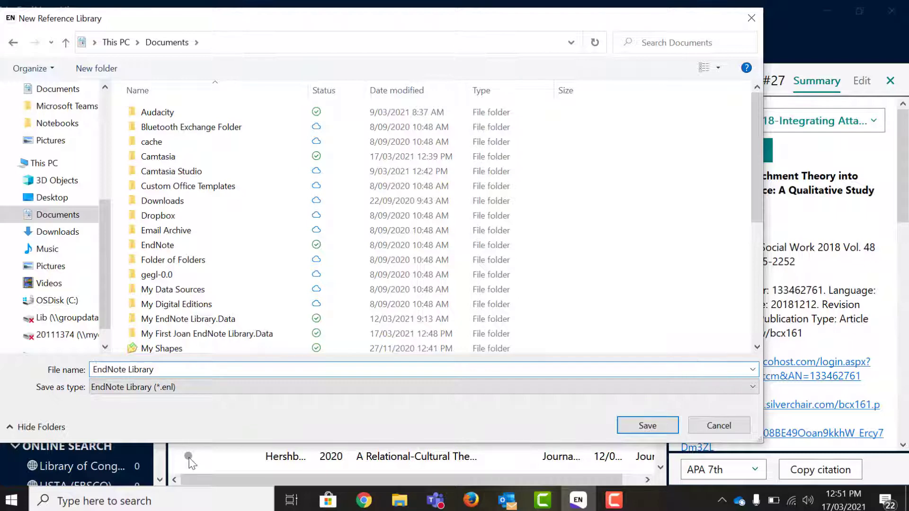
{"action": "type", "text": "JoanPet"}
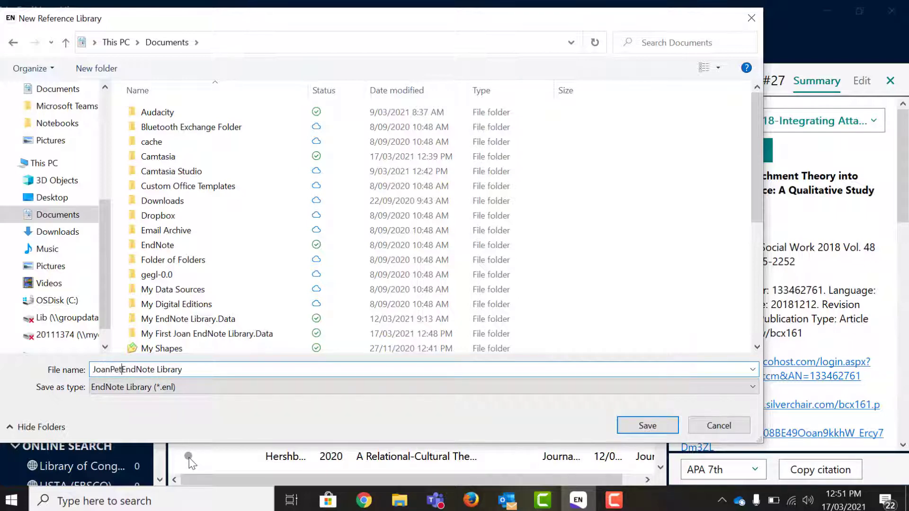
{"action": "type", "text": "ersons2"}
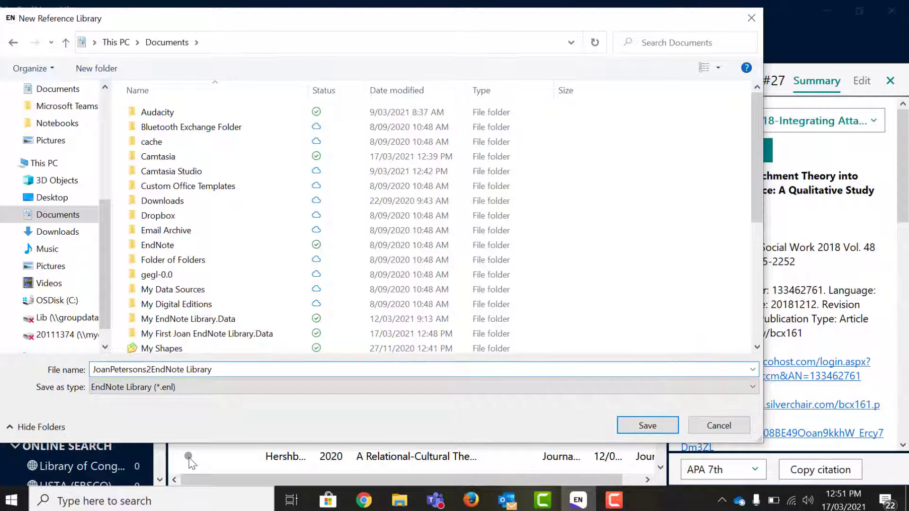
{"action": "type", "text": "mu"}
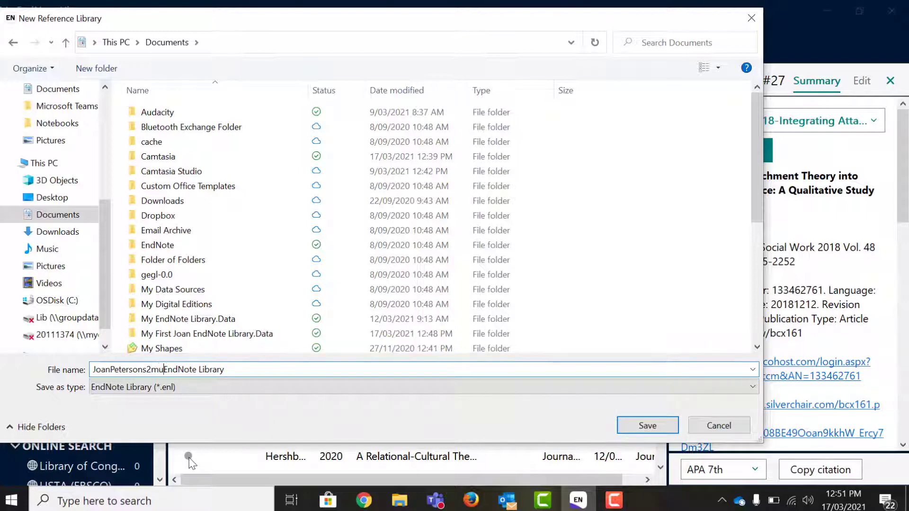
{"action": "type", "text": "murdochlibrar"}
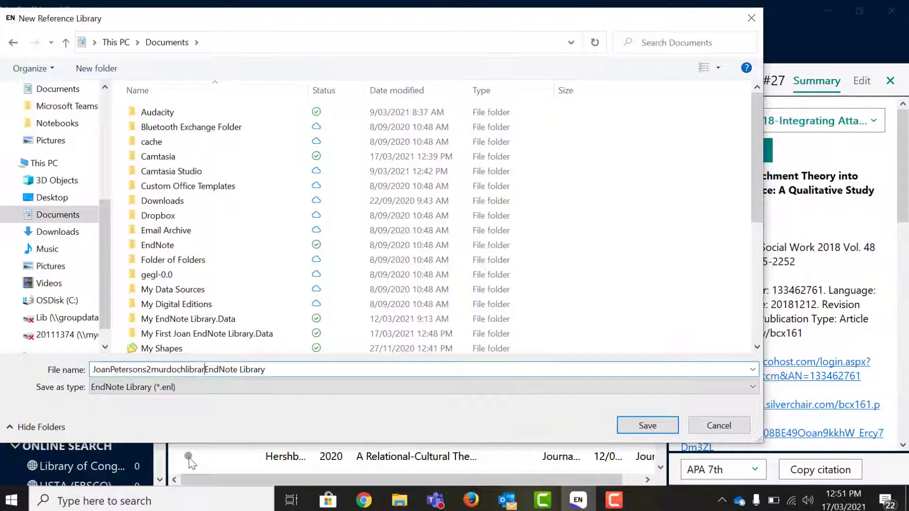
{"action": "left_click", "coordinate": [647, 426]}
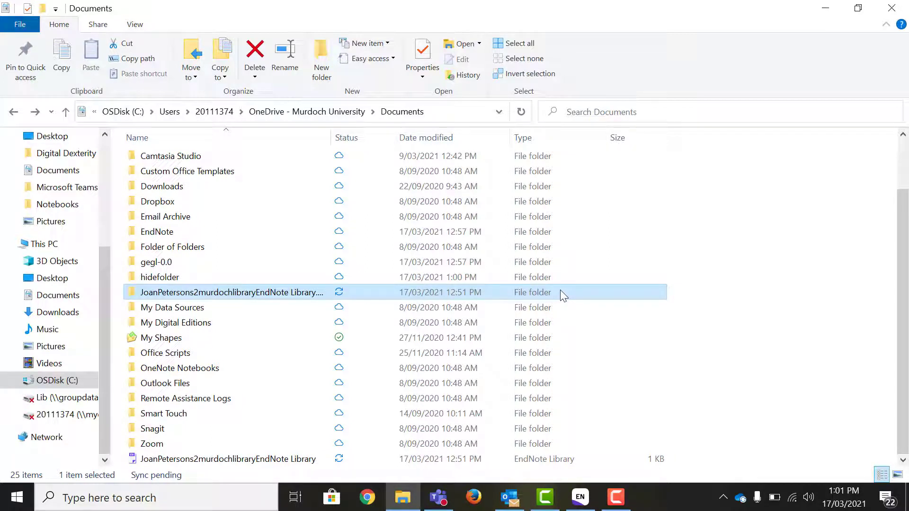
{"action": "mouse_move", "coordinate": [545, 307]}
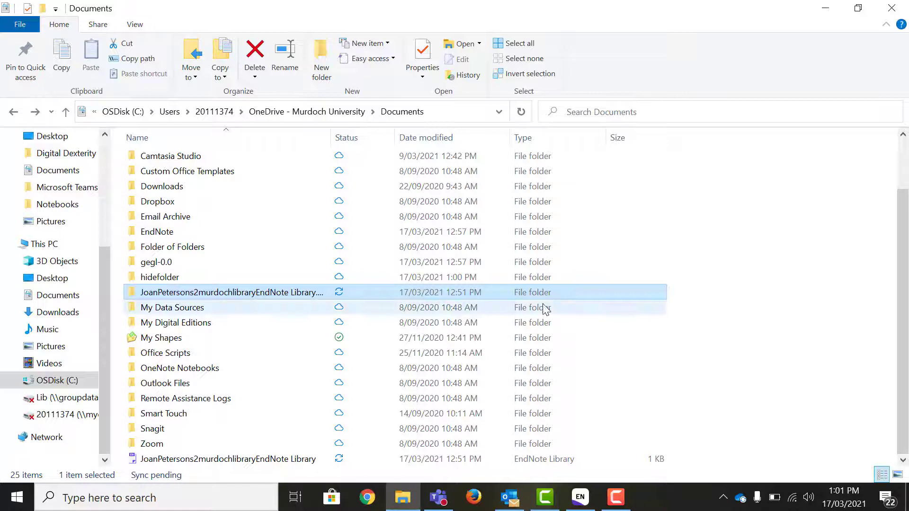
{"action": "mouse_move", "coordinate": [553, 383]}
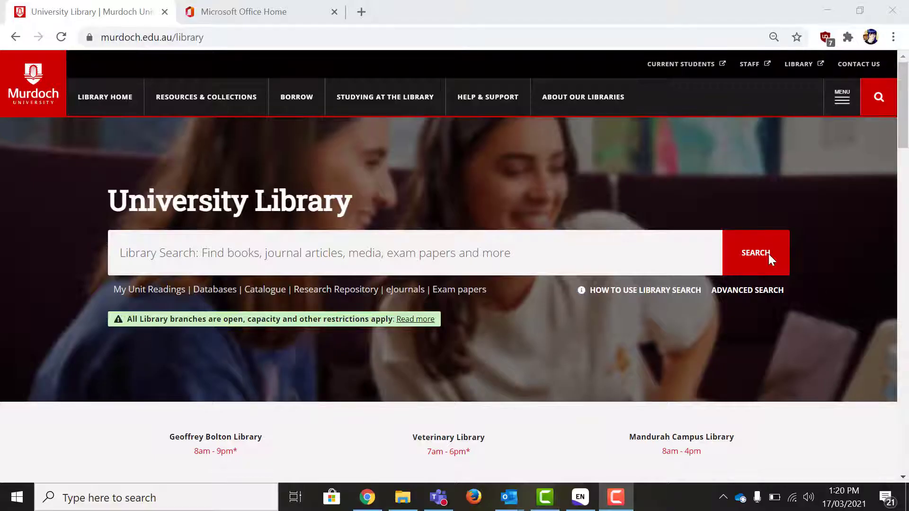
Browse the researcher support resources and open the Ask our Librarians page
{"action": "left_click", "coordinate": [487, 96]}
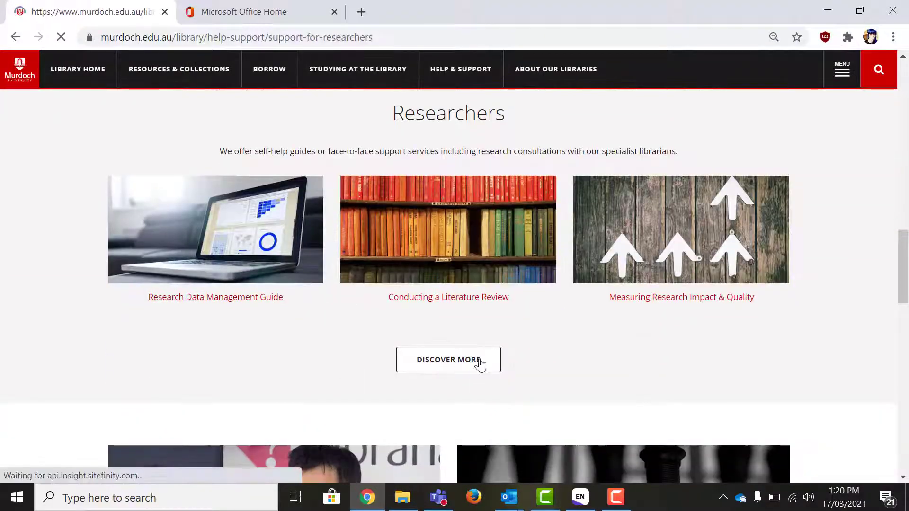
{"action": "left_click", "coordinate": [449, 359]}
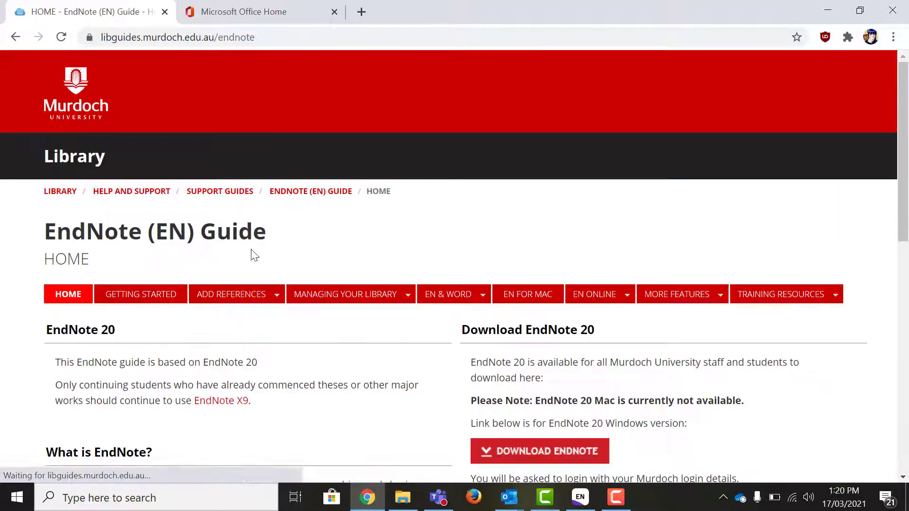
{"action": "scroll", "scroll_direction": "down", "scroll_amount": 3}
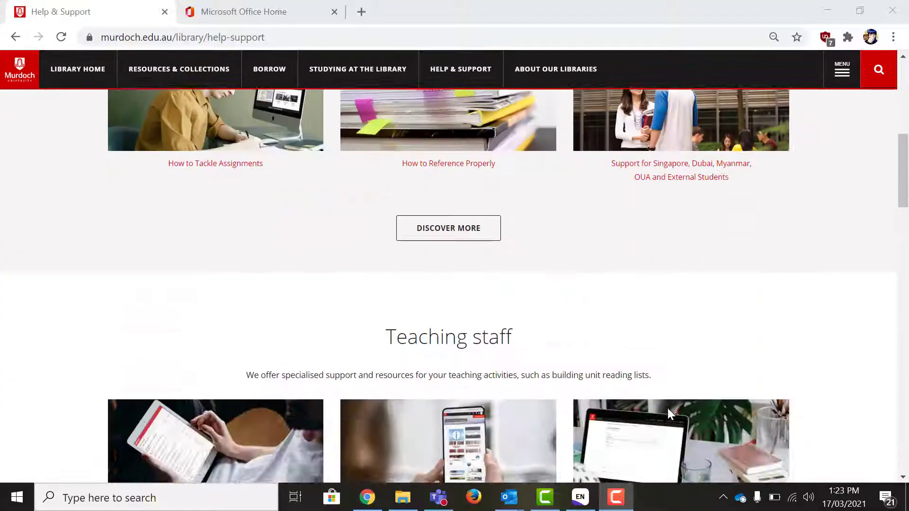
{"action": "scroll", "scroll_direction": "down", "scroll_amount": 3}
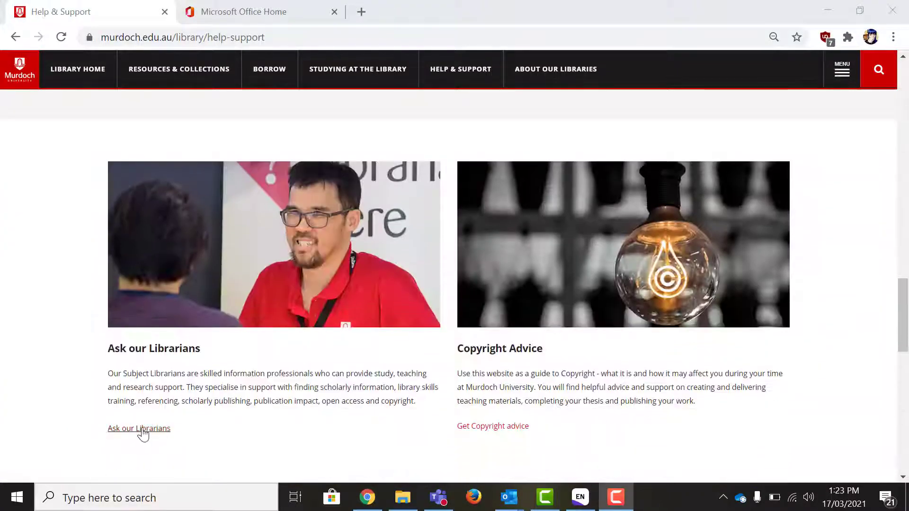
{"action": "left_click", "coordinate": [139, 428]}
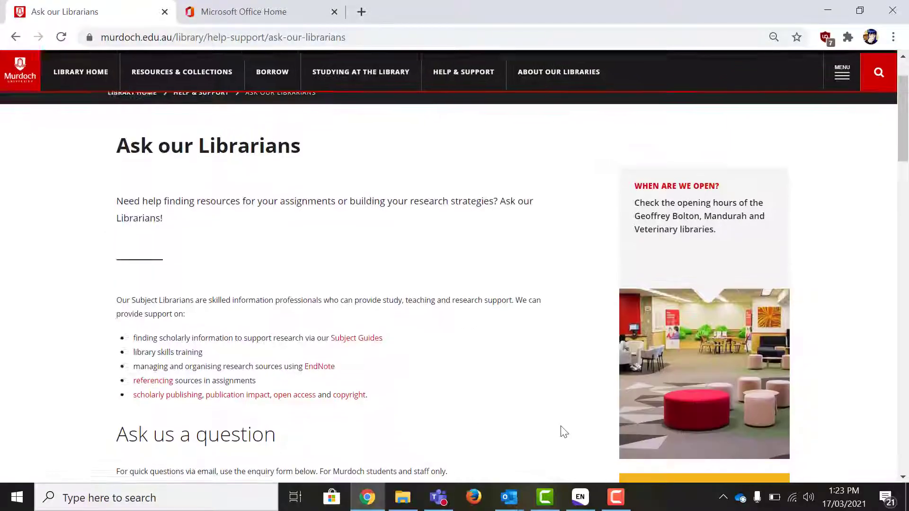